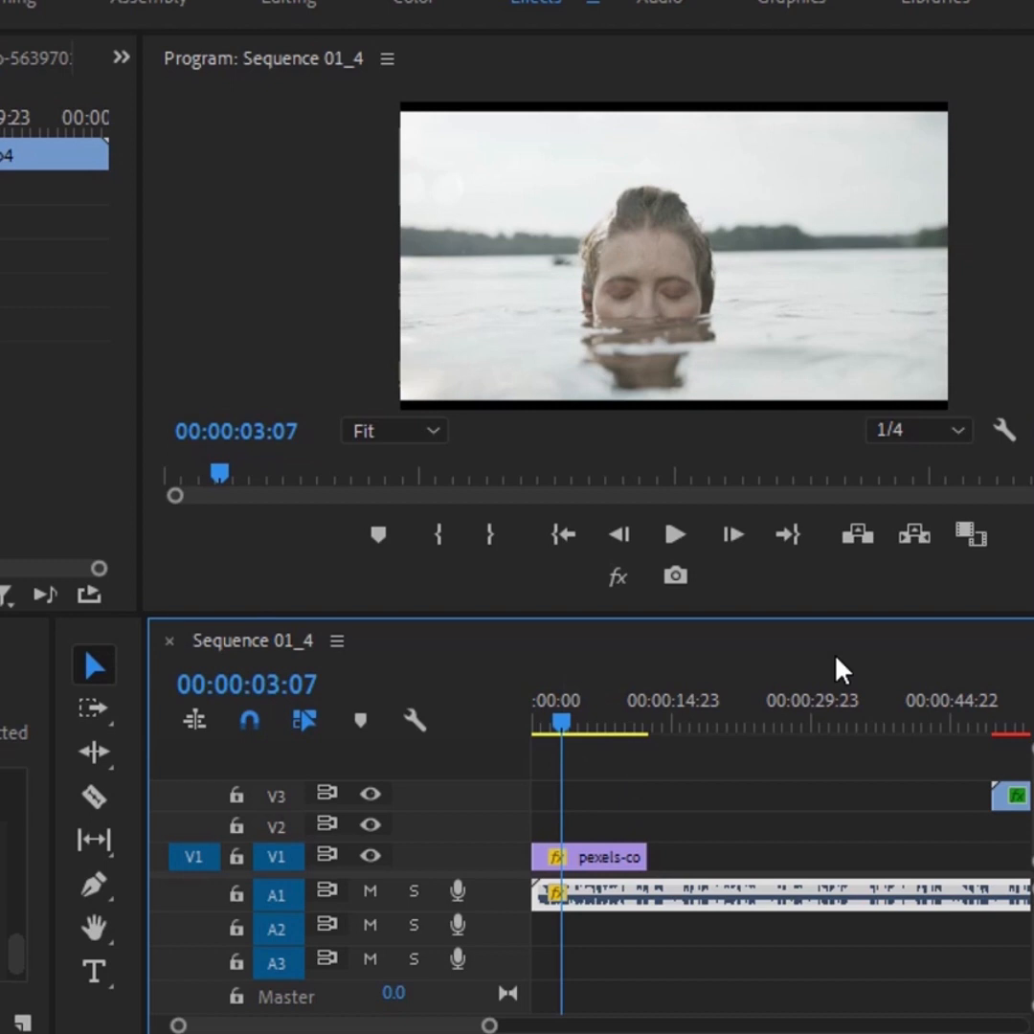
Step: Search the Effects panel for 'LOW PASS' to find the Lowpass audio effect
text(LOW PASS)
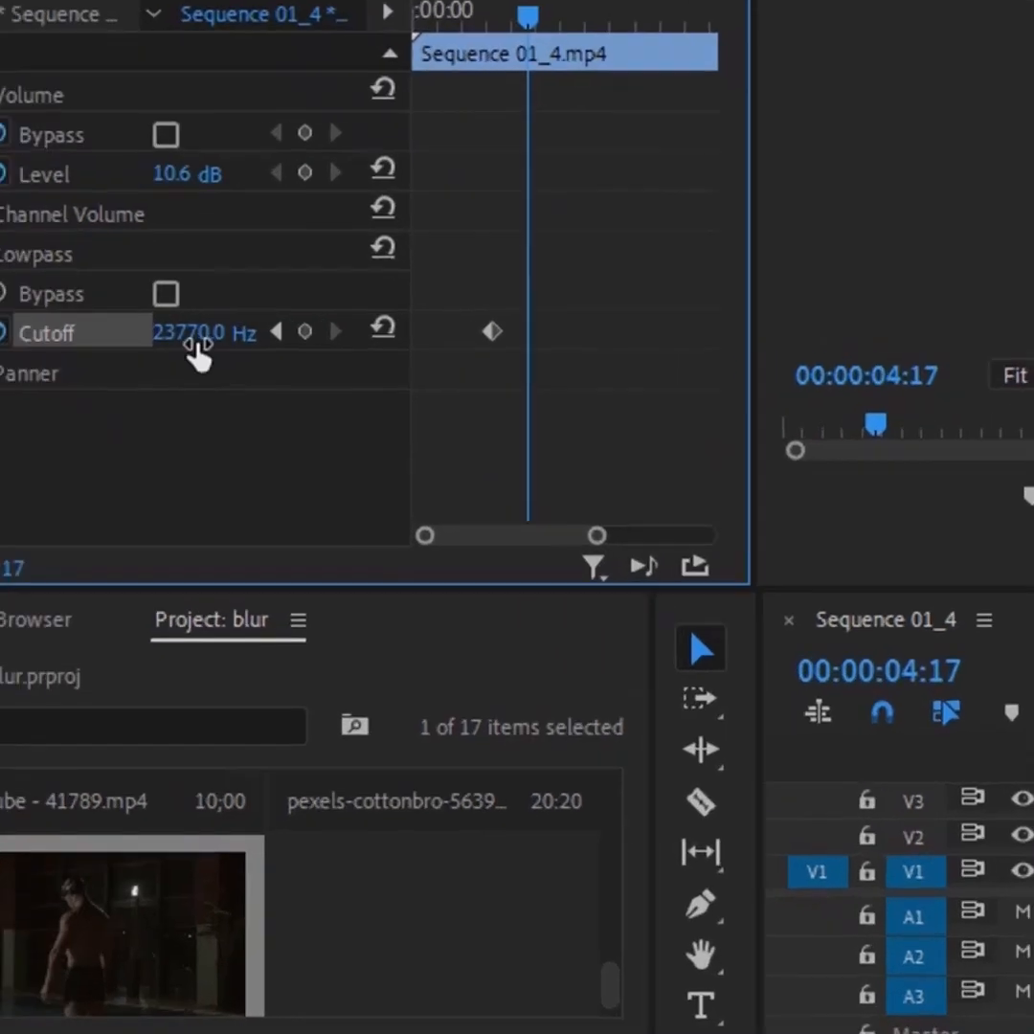
Step: Edit the Lowpass cutoff frequency value, dropping it to 400 Hz at 8:00
double_click(192, 332)
text(400)
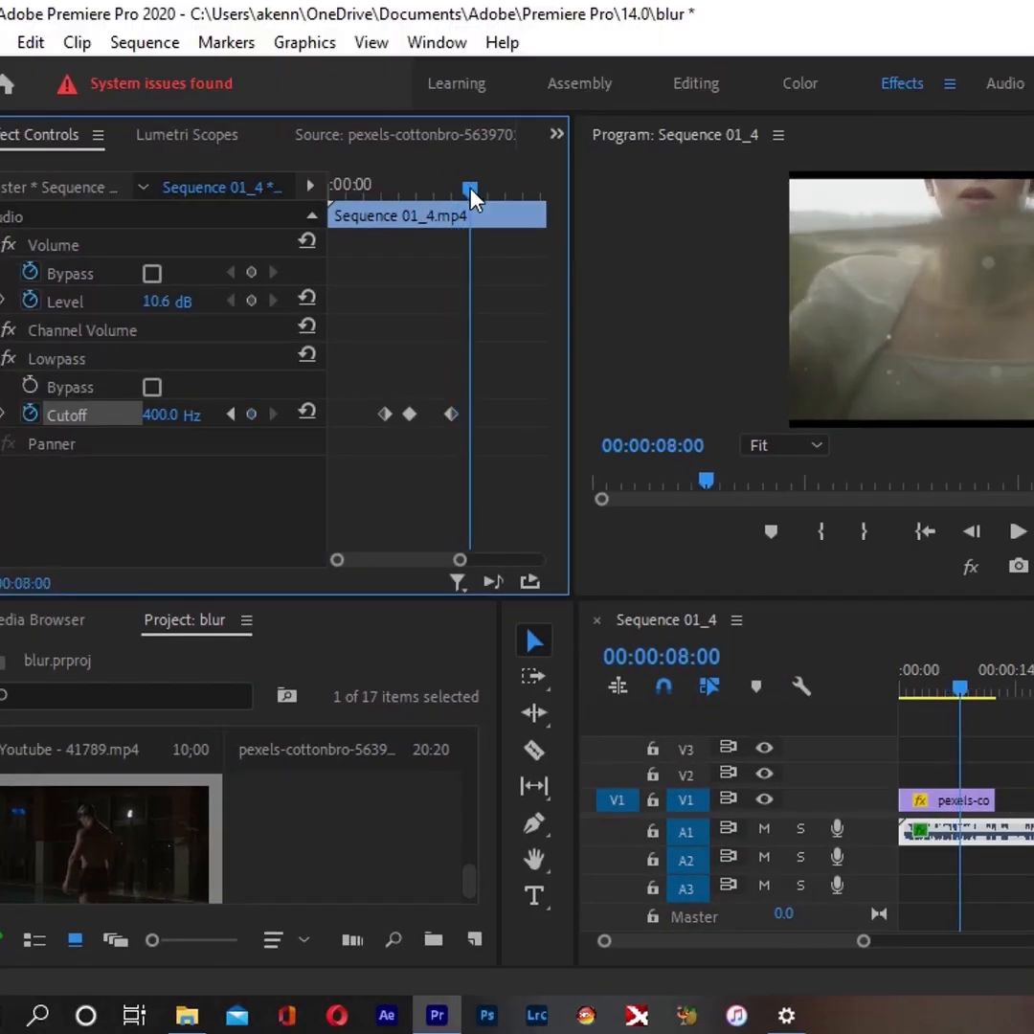
Step: Add a cutoff keyframe at 8:15, raising the Lowpass cutoff to 9168.2 Hz
double_click(171, 415)
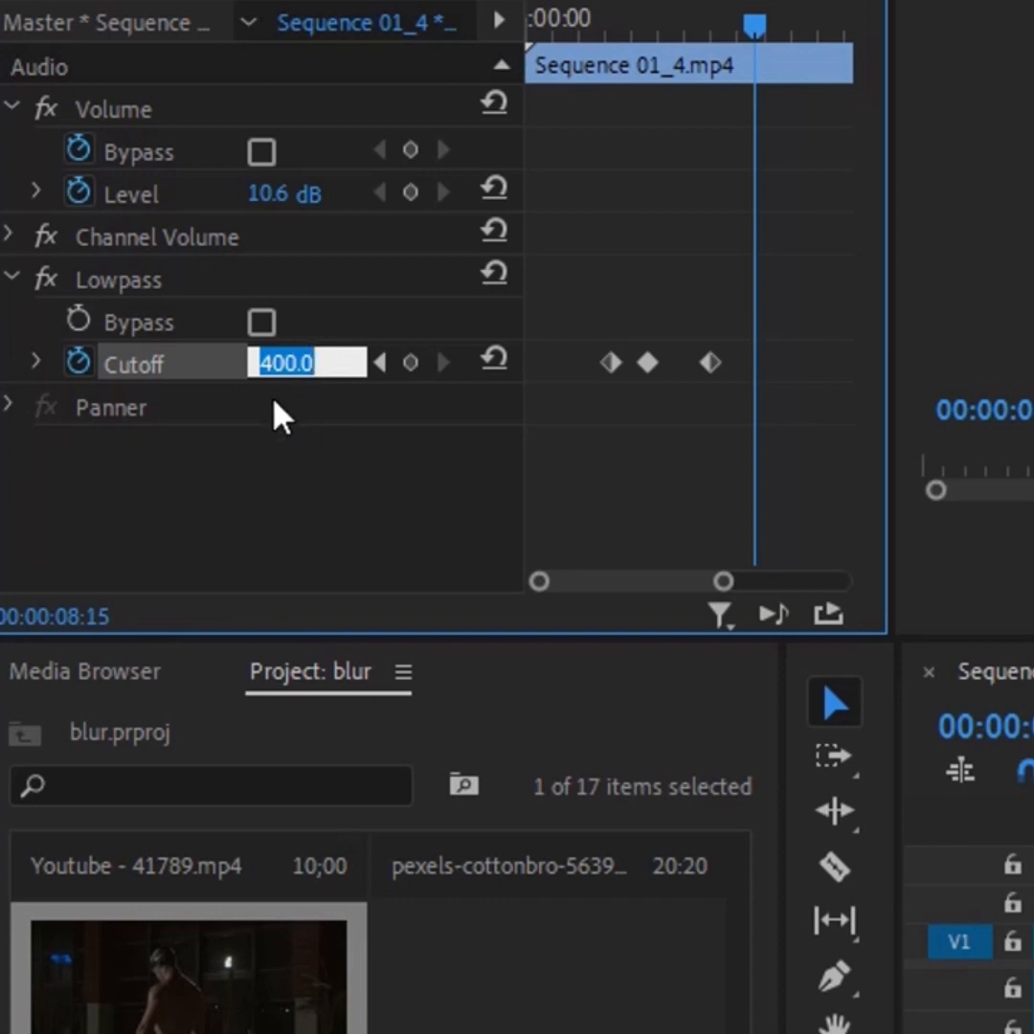
drag(287, 362, 470, 362)
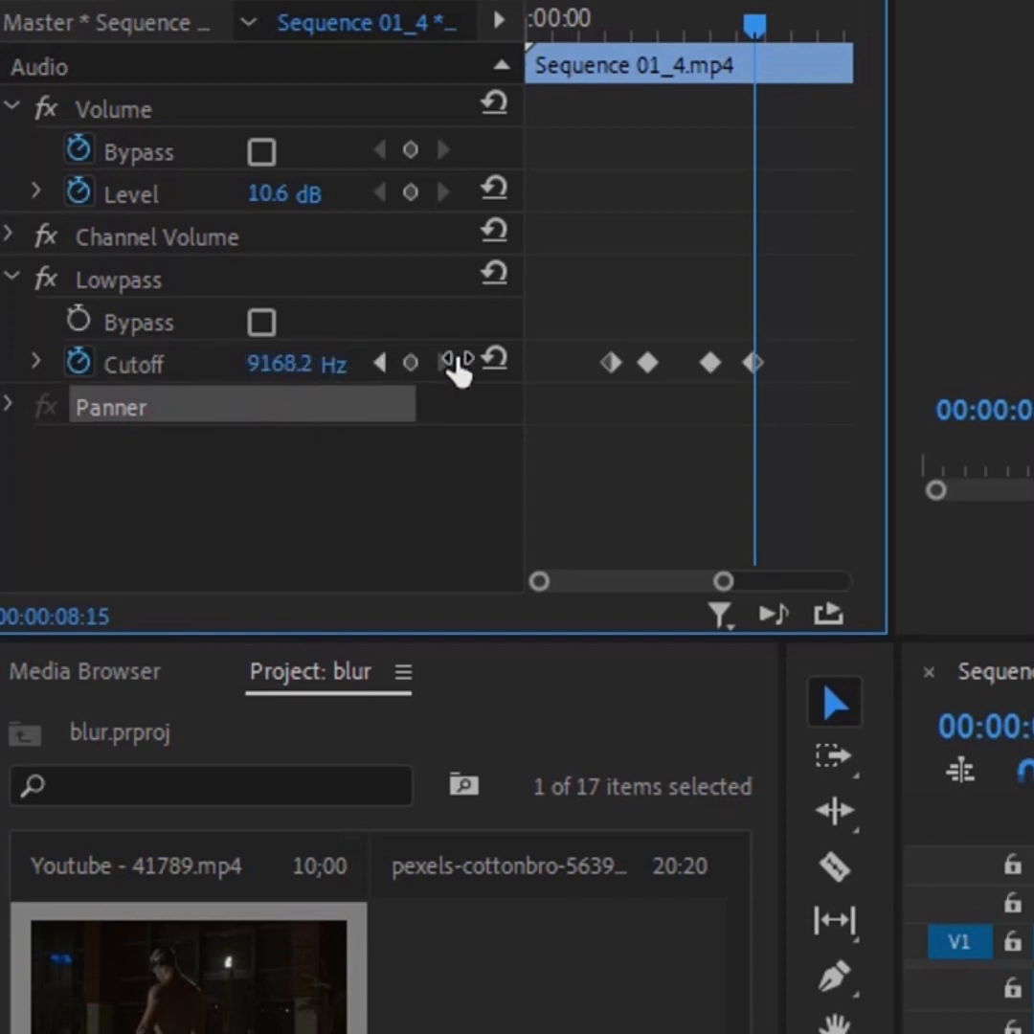